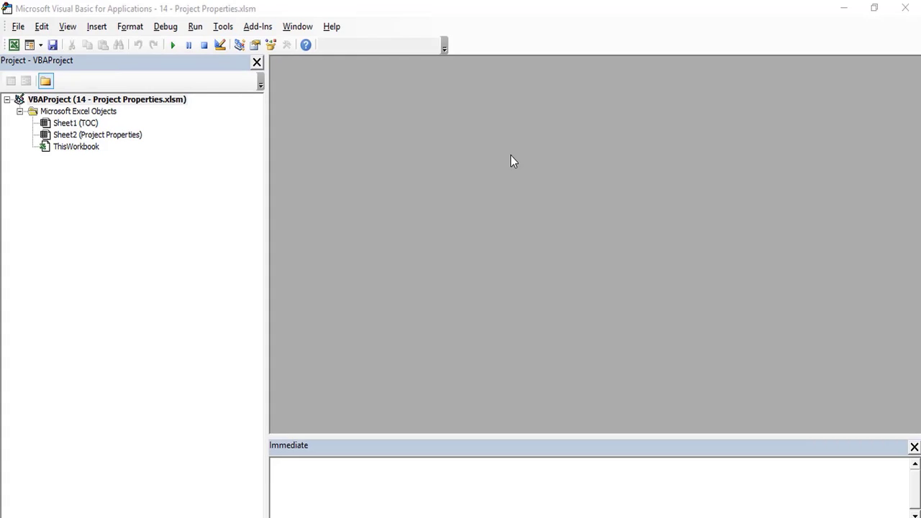
pyautogui.moveTo(233, 35)
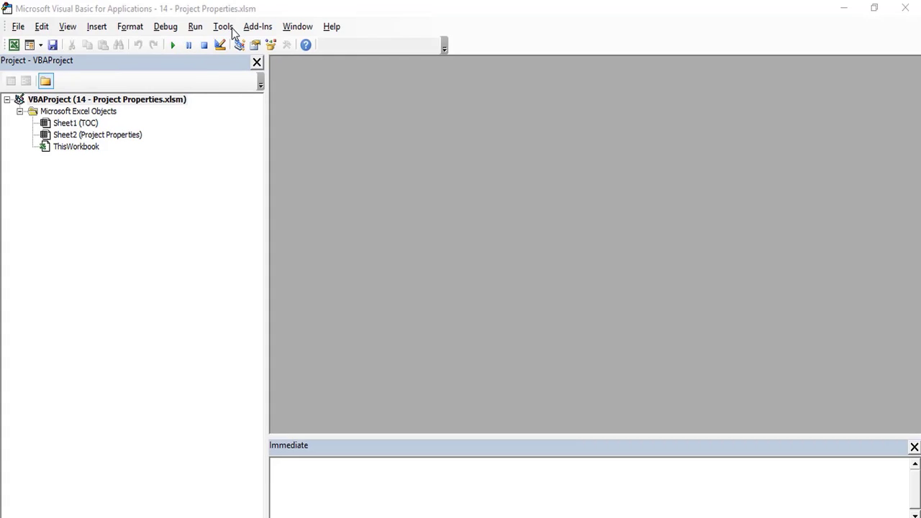
# - Reach VBAProject Properties from the Tools menu and dismiss it without changes
pyautogui.click(221, 26)
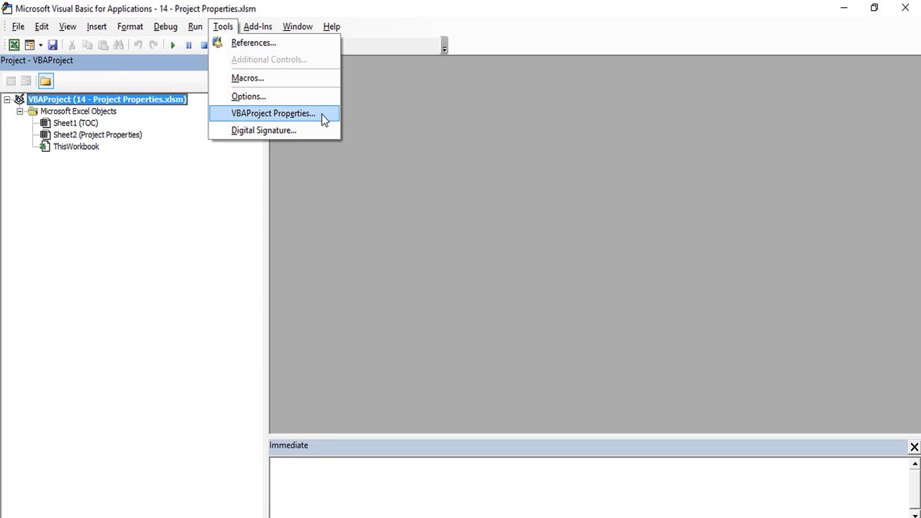
pyautogui.click(273, 113)
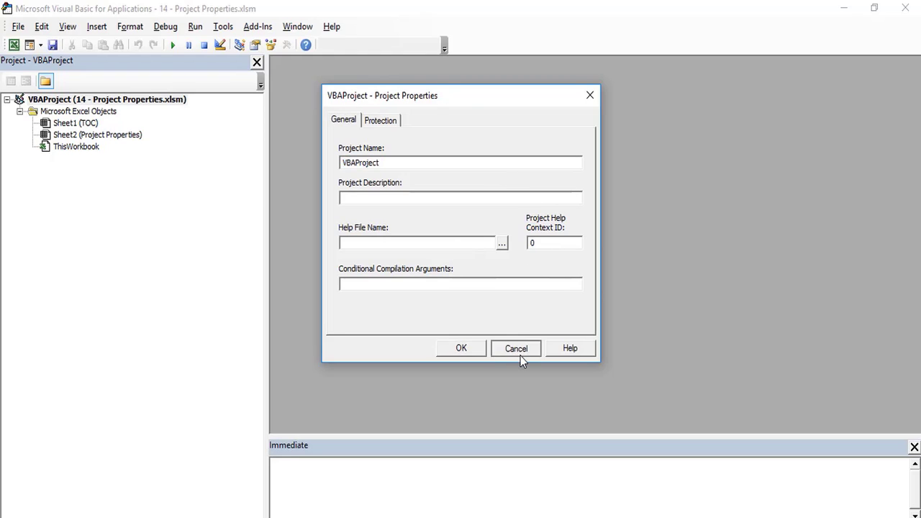
pyautogui.click(515, 348)
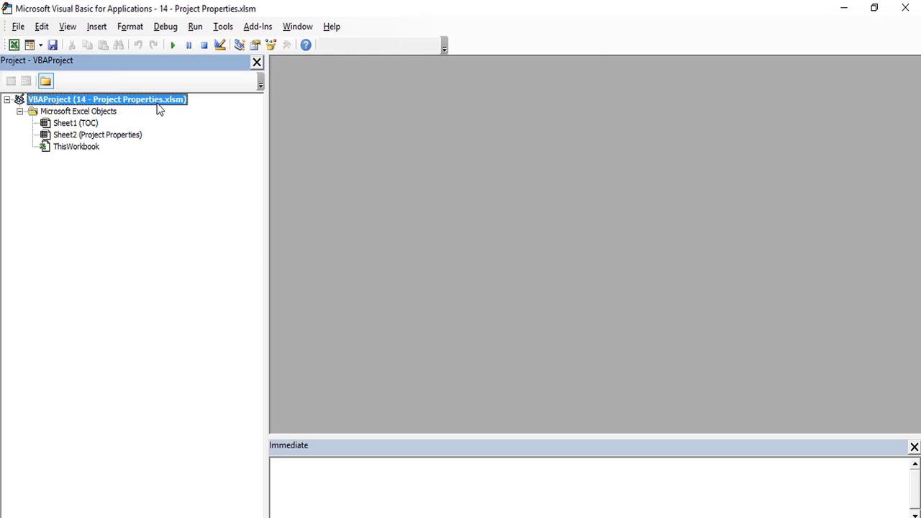
# - Reopen VBAProject Properties from the project's right-click menu in Project Explorer
pyautogui.rightClick(107, 99)
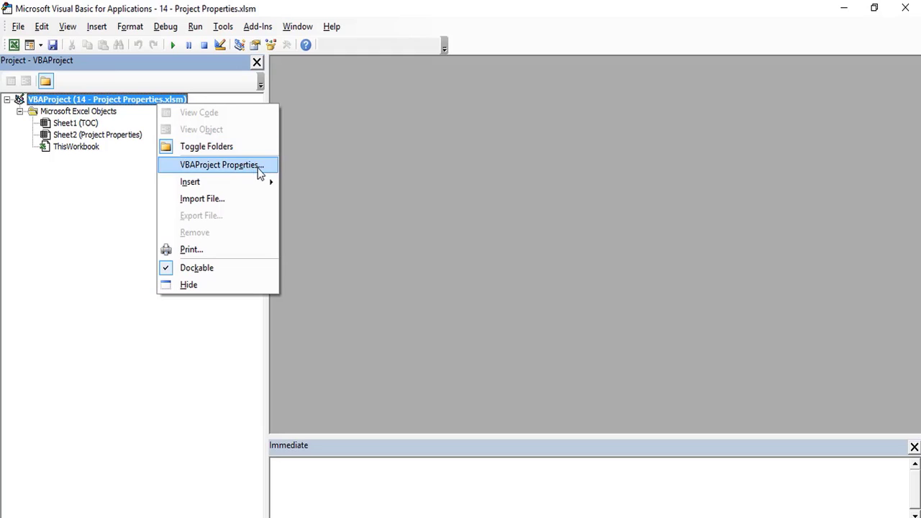
pyautogui.click(218, 164)
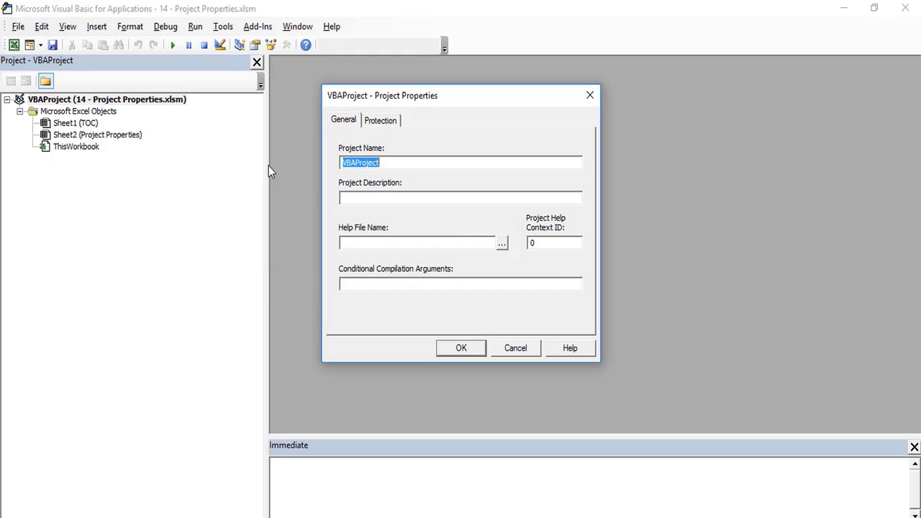
pyautogui.moveTo(432, 181)
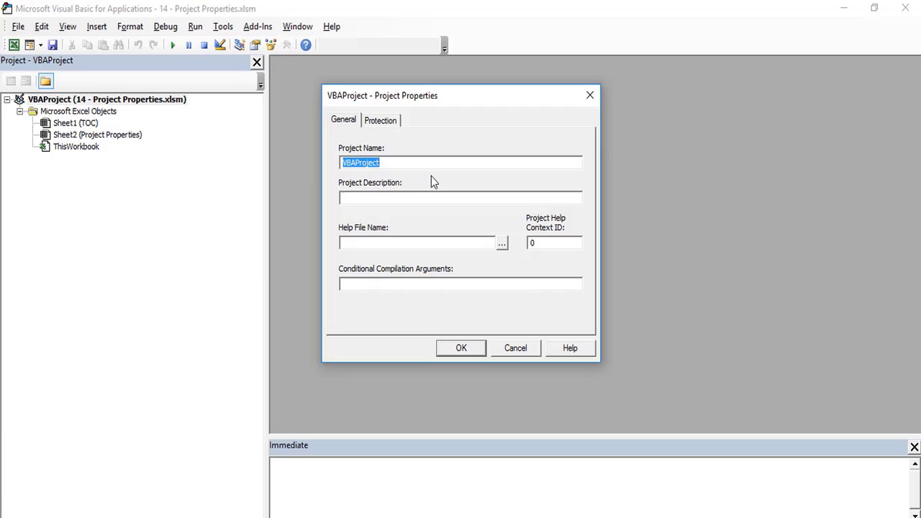
pyautogui.moveTo(445, 179)
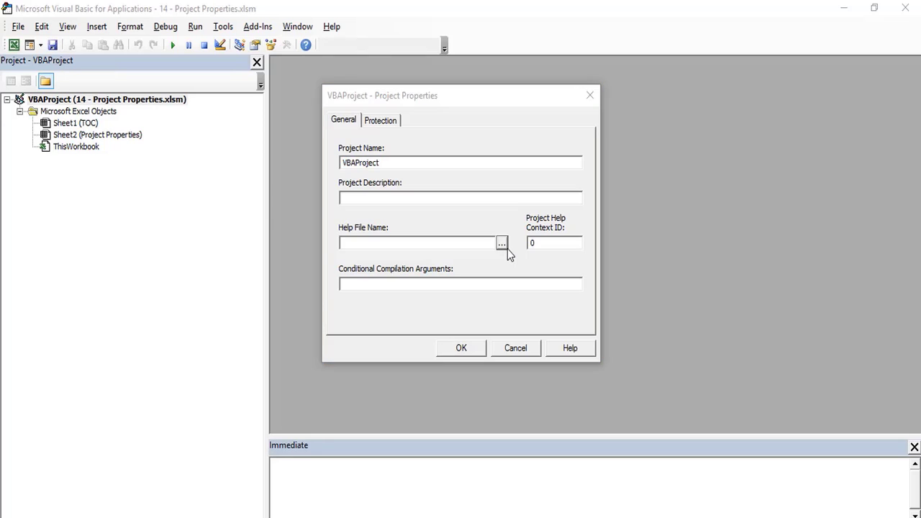
pyautogui.click(501, 242)
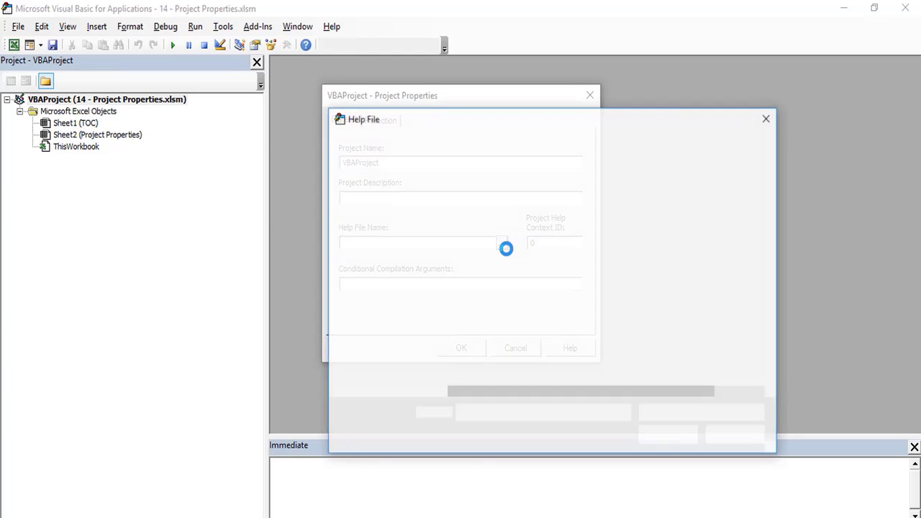
pyautogui.click(506, 242)
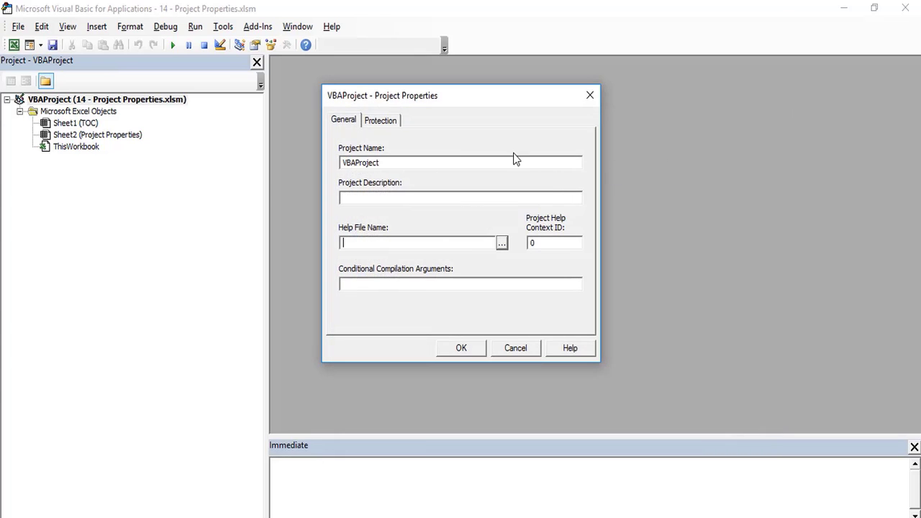
pyautogui.moveTo(505, 156)
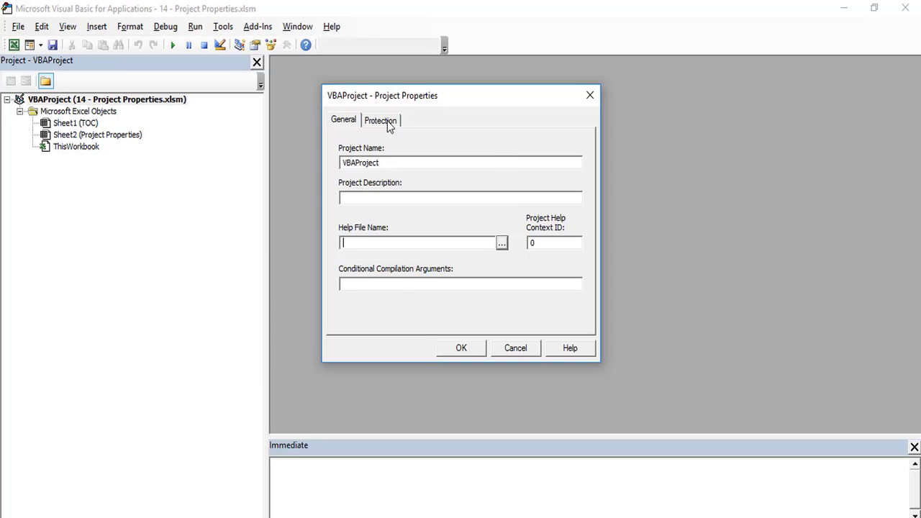
# - On Protection, enable Lock project for viewing and enter a confirmed password
pyautogui.click(379, 120)
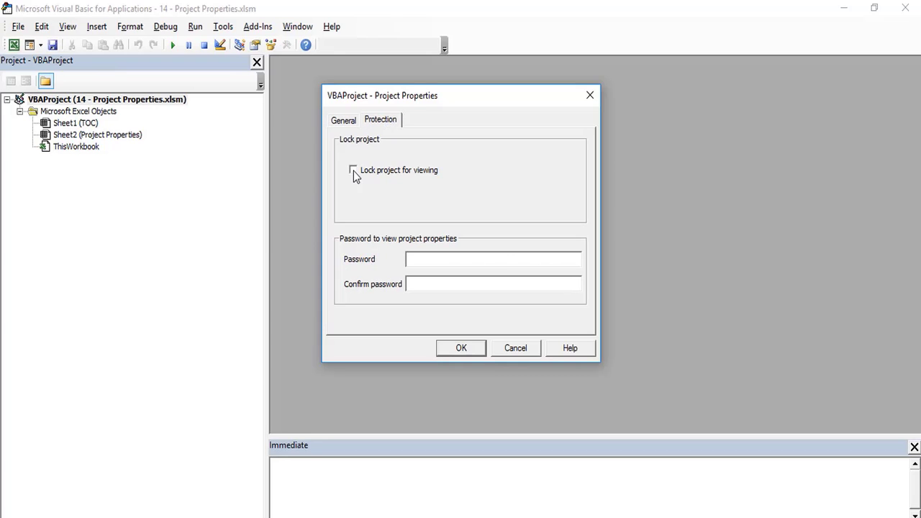
pyautogui.click(354, 170)
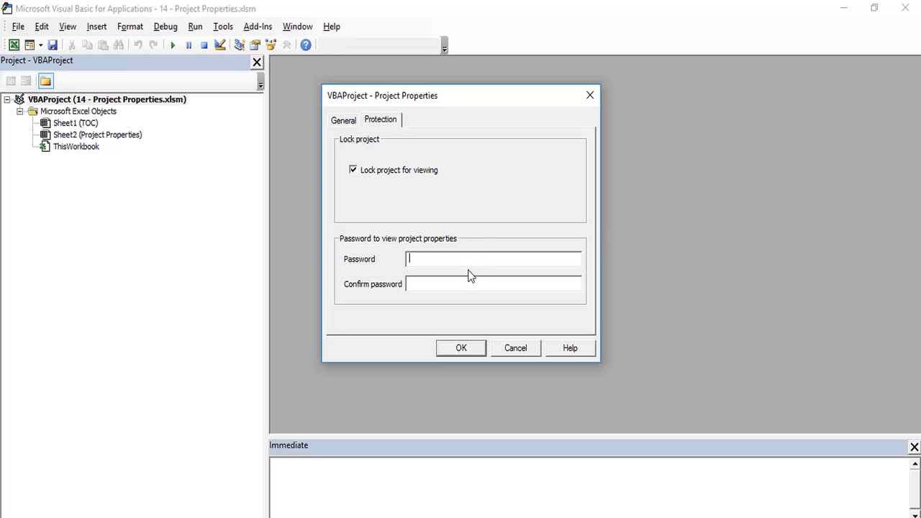
pyautogui.write('***')
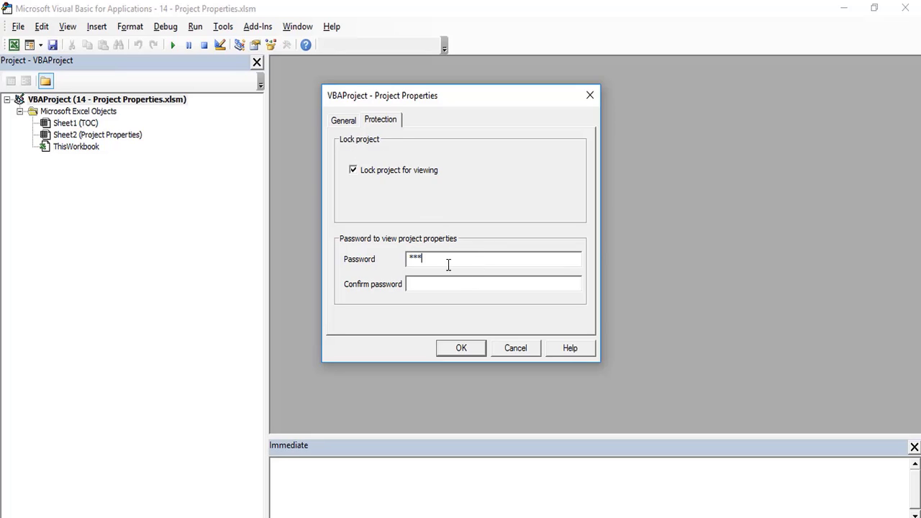
pyautogui.write('****')
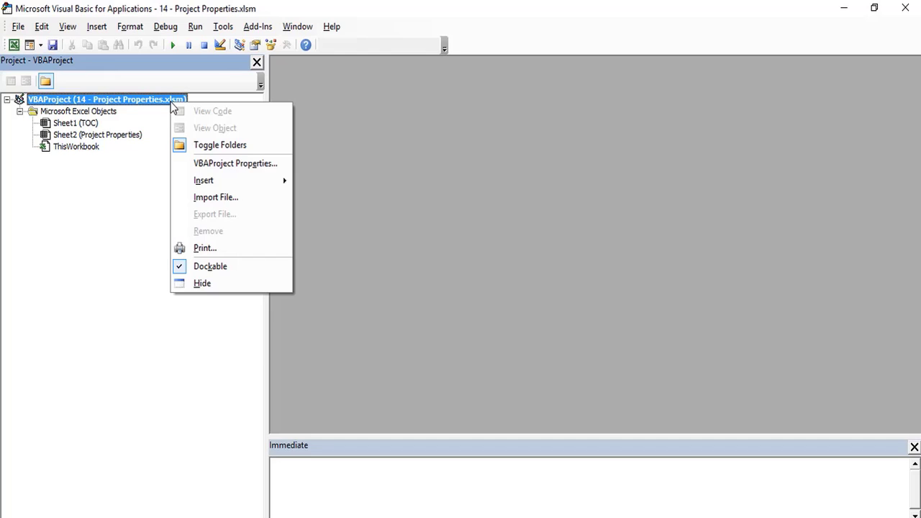
# - Reopen the properties and switch off Lock project for viewing, clearing its password
pyautogui.click(236, 164)
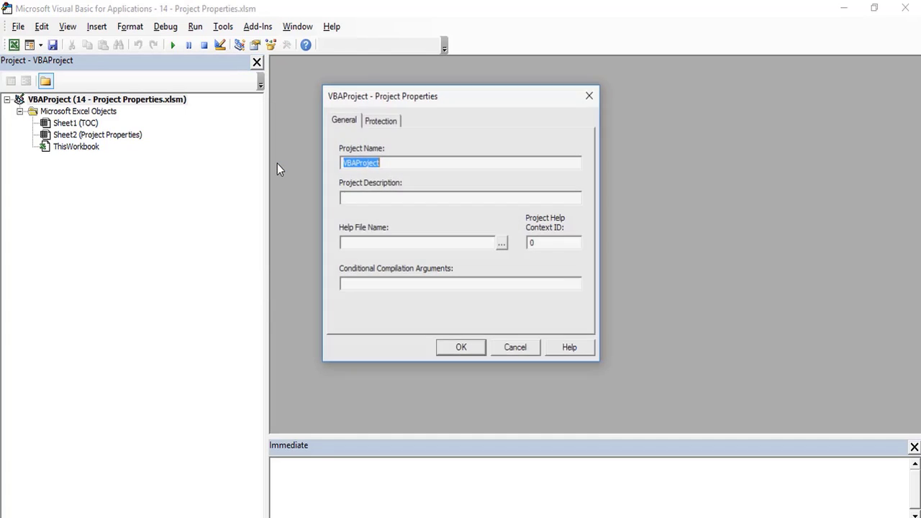
pyautogui.click(380, 120)
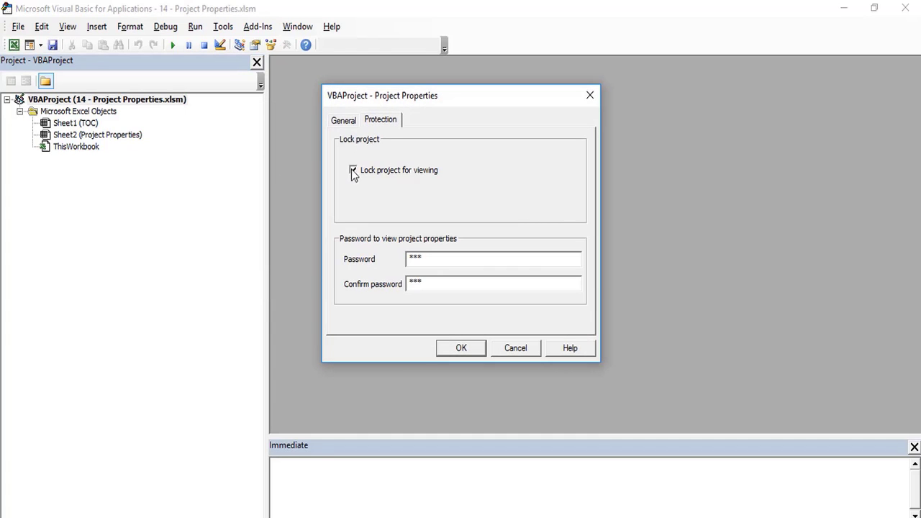
pyautogui.click(354, 170)
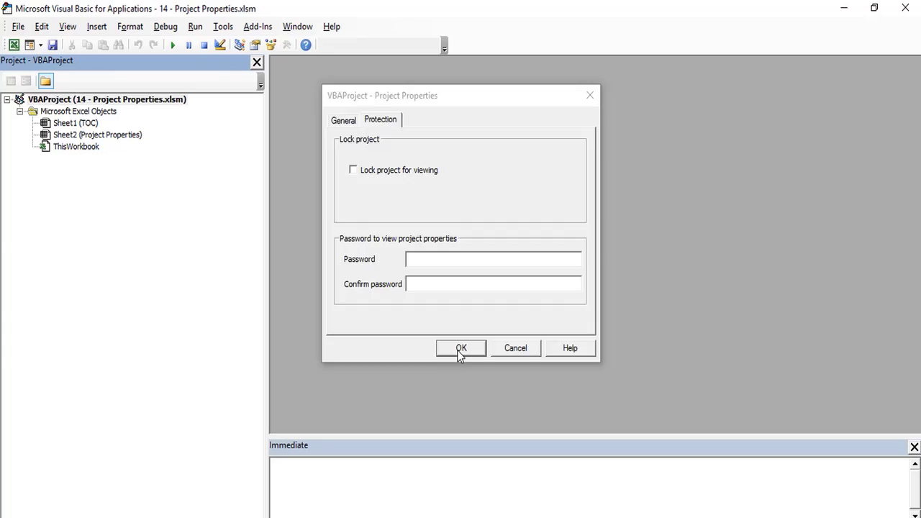
# - Reopen VBAProject Properties and review the Protection tab to confirm it is unlocked
pyautogui.rightClick(106, 99)
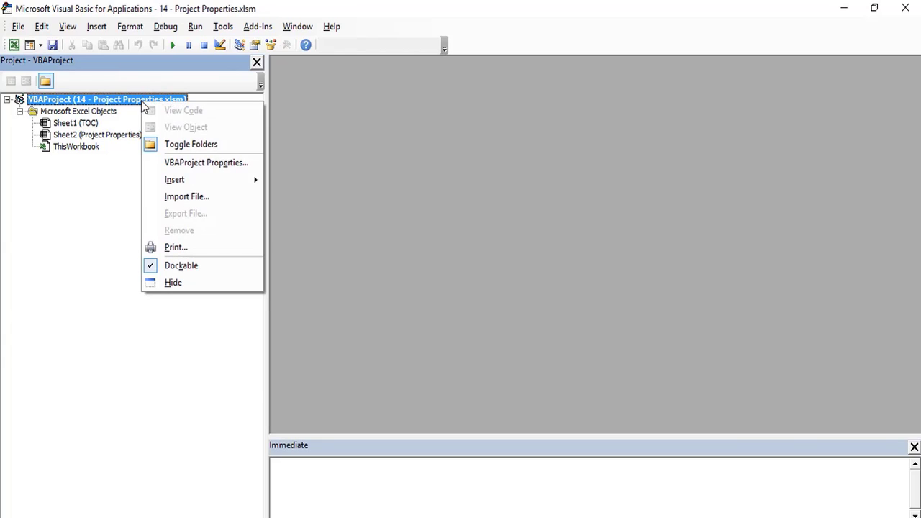
pyautogui.click(206, 161)
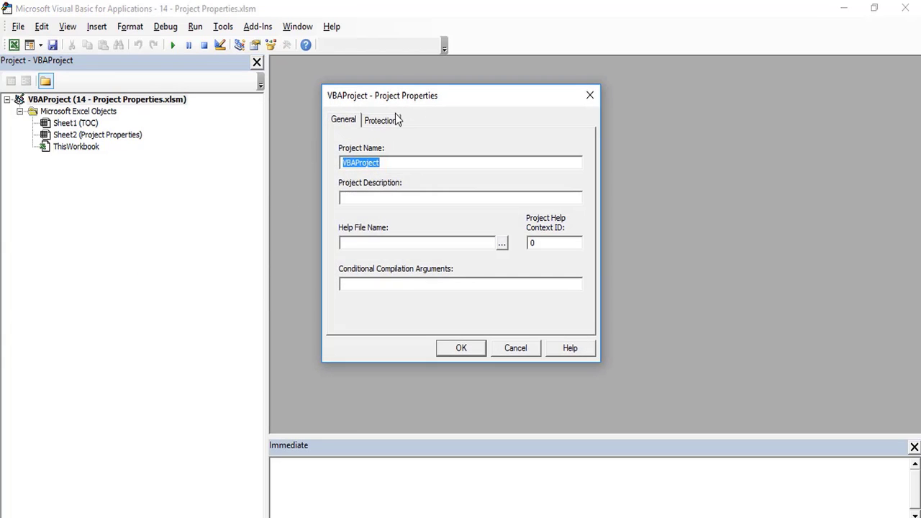
pyautogui.click(380, 120)
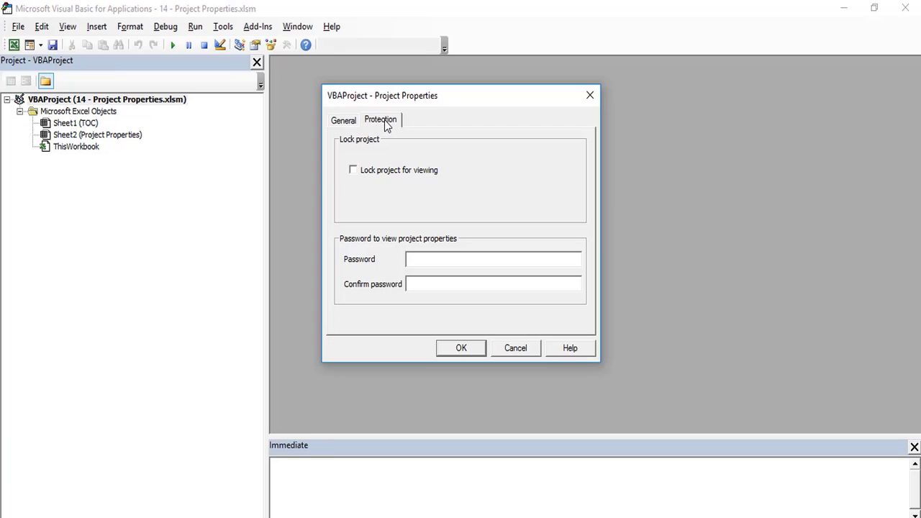